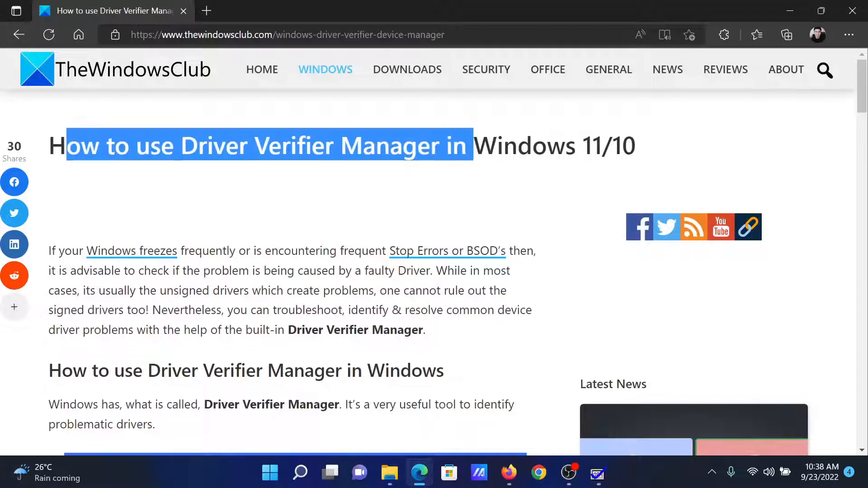
Launch Driver Verifier Manager from the Run dialog with the 'verifier' command.
{"action": "left_click", "coordinate": [493, 213]}
{"action": "type", "text": "verifier"}
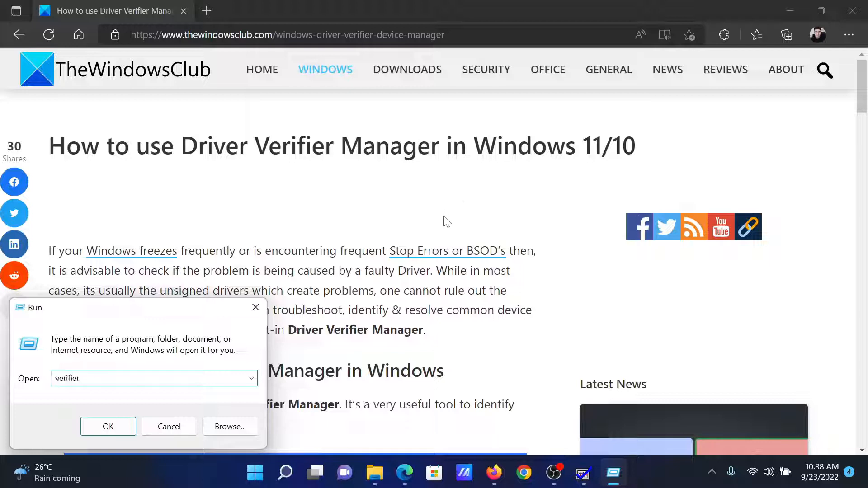
{"action": "left_click", "coordinate": [108, 426]}
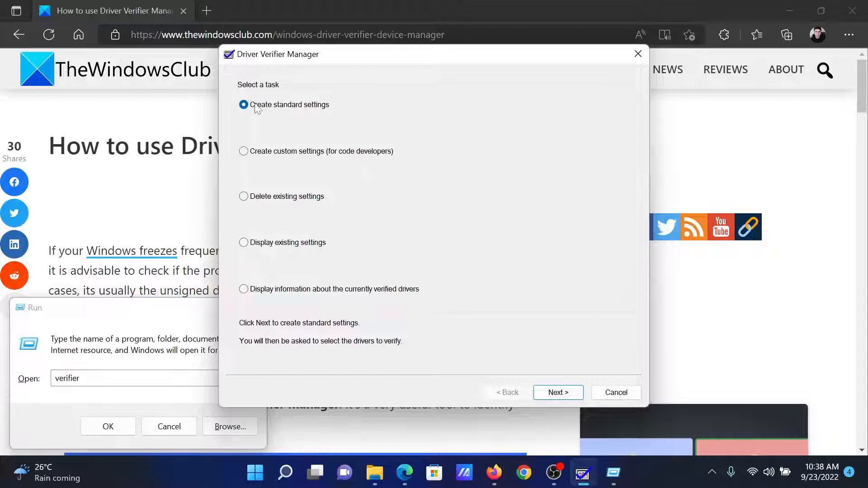
{"action": "mouse_move", "coordinate": [260, 216]}
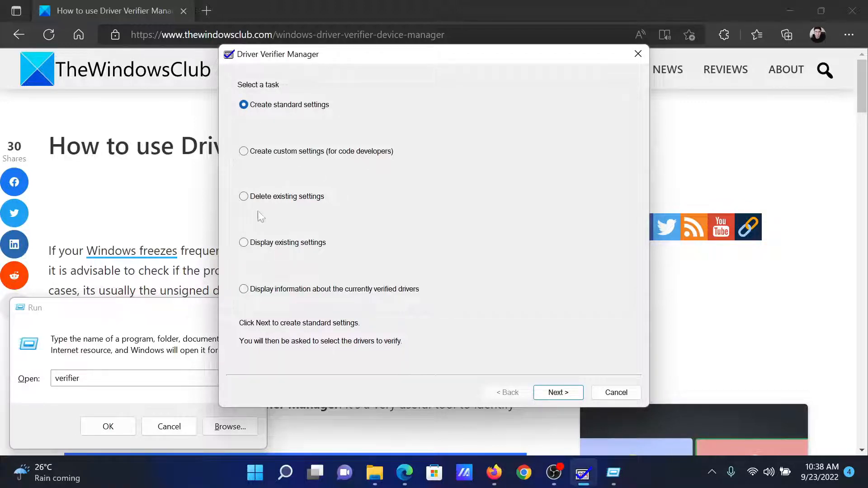
Create standard settings, automatically select unsigned drivers, and dismiss the 'none found' message.
{"action": "left_click", "coordinate": [558, 392]}
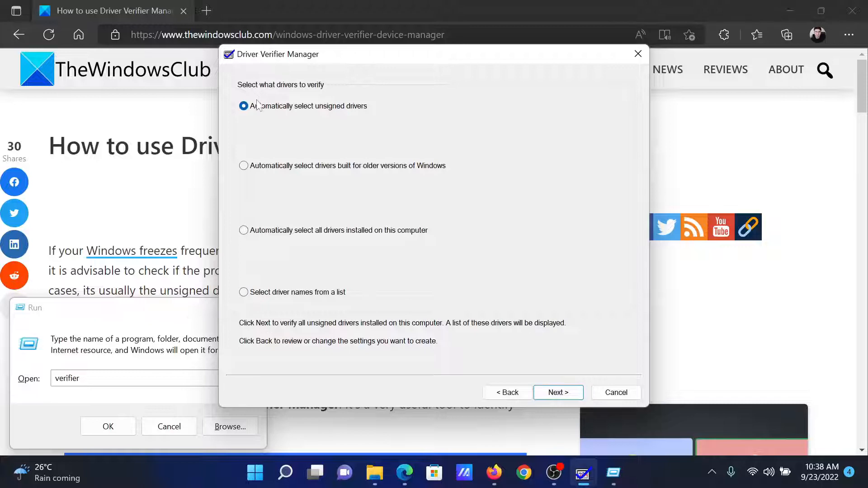
{"action": "mouse_move", "coordinate": [354, 115]}
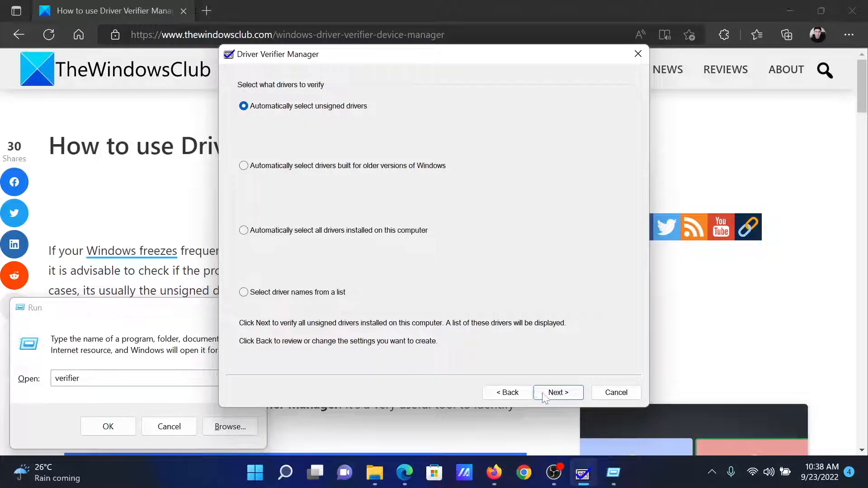
{"action": "left_click", "coordinate": [557, 393]}
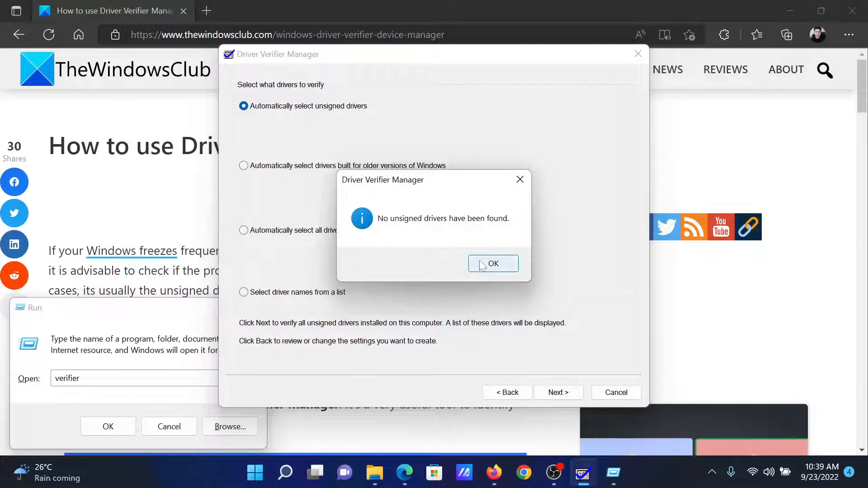
{"action": "left_click", "coordinate": [492, 263]}
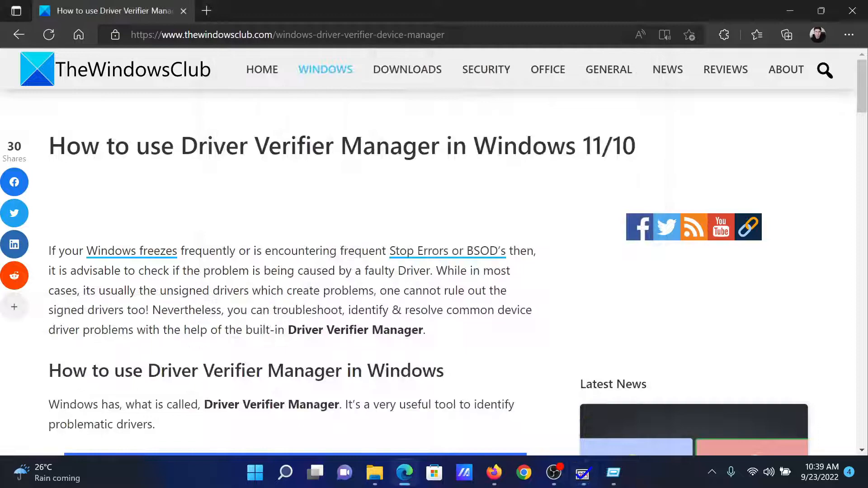
Scroll to the 'How do I disable Windows Driver Verifier?' section and select 'verifier /reset'.
{"action": "scroll", "scroll_direction": "down", "scroll_amount": 3}
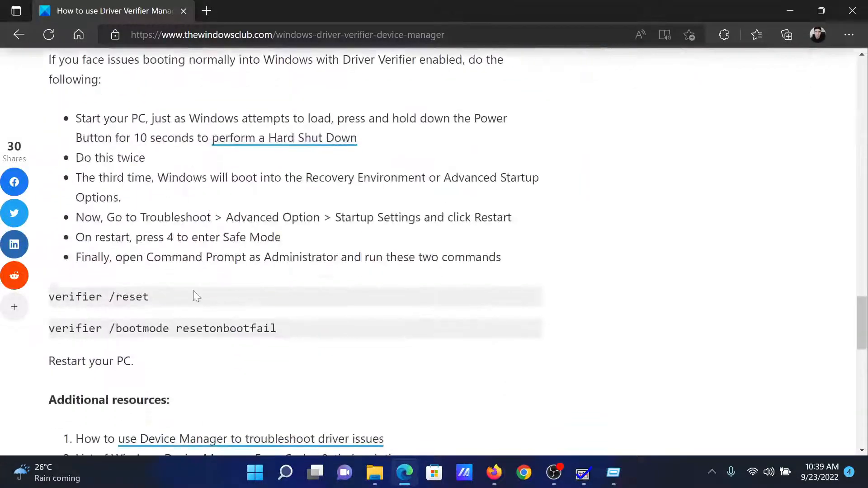
{"action": "scroll", "scroll_direction": "up", "scroll_amount": 3}
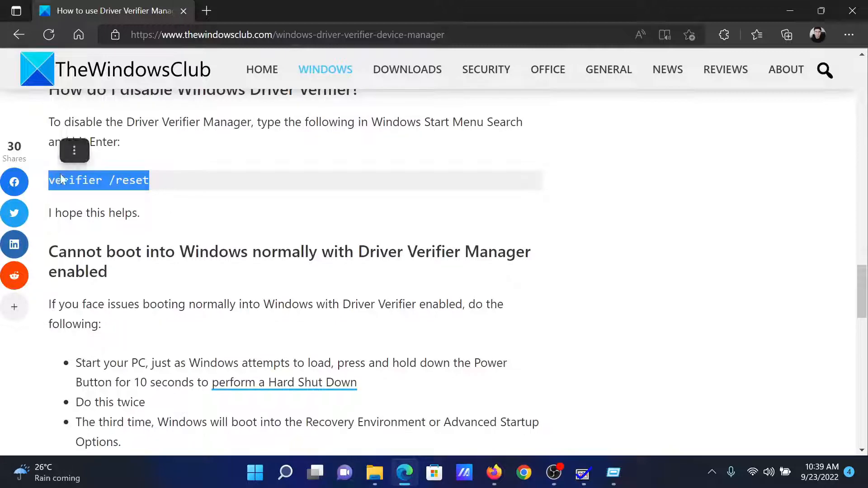
{"action": "mouse_move", "coordinate": [521, 446]}
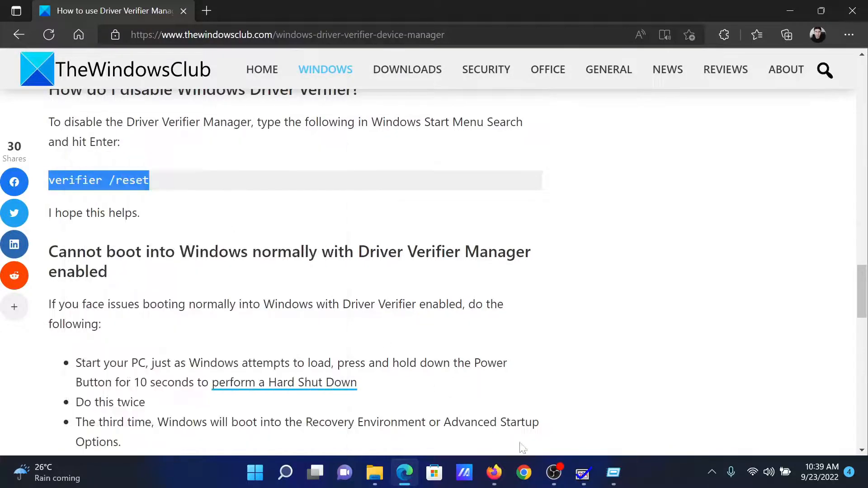
Copy the selected 'verifier /reset' command and scroll back to the article title.
{"action": "key", "text": "Win+r"}
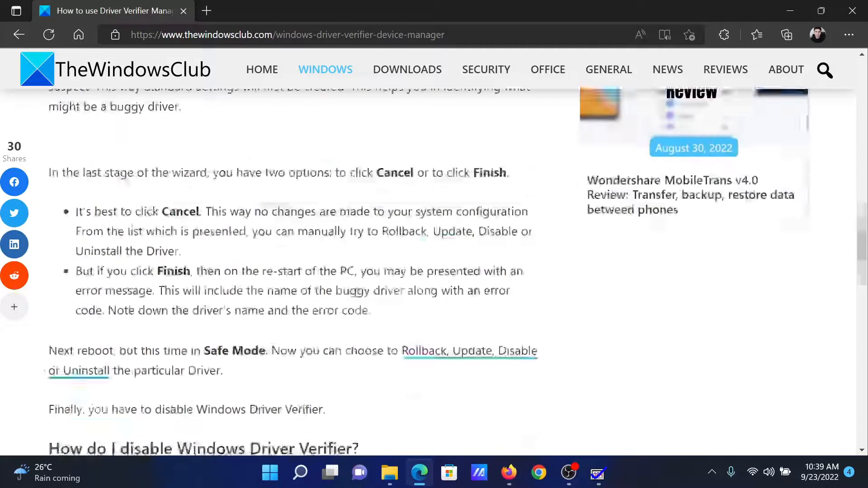
{"action": "scroll", "scroll_direction": "up", "scroll_amount": 3}
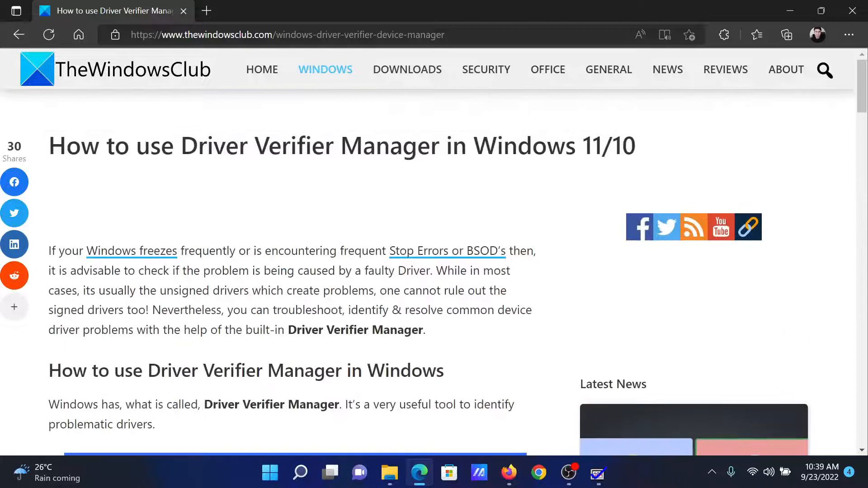